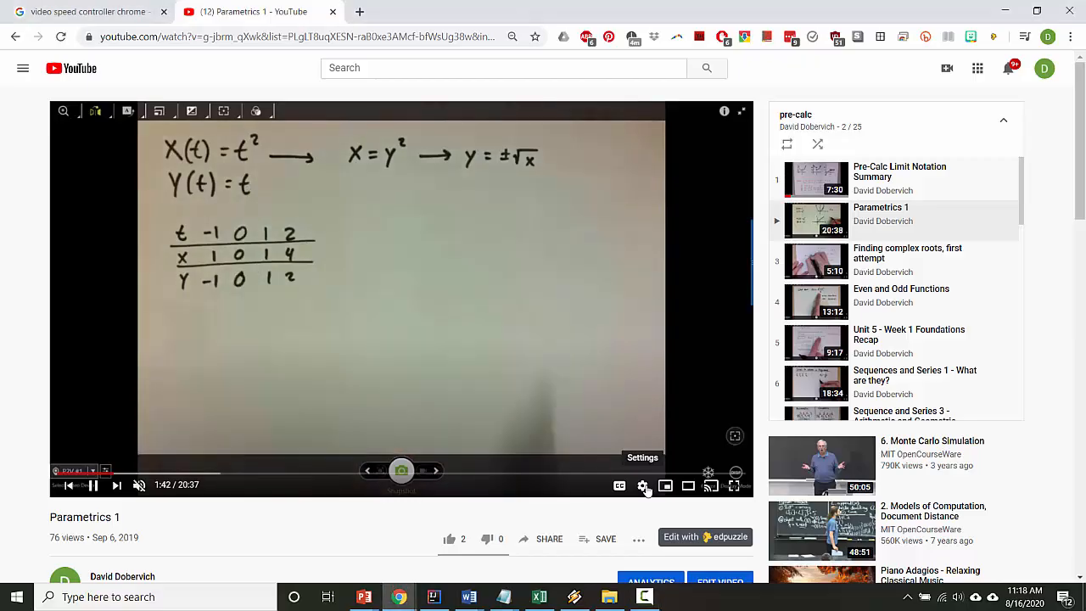
From the 'video speed controller chrome' results, reach the extension's Chrome Web Store page.
left_click(641, 485)
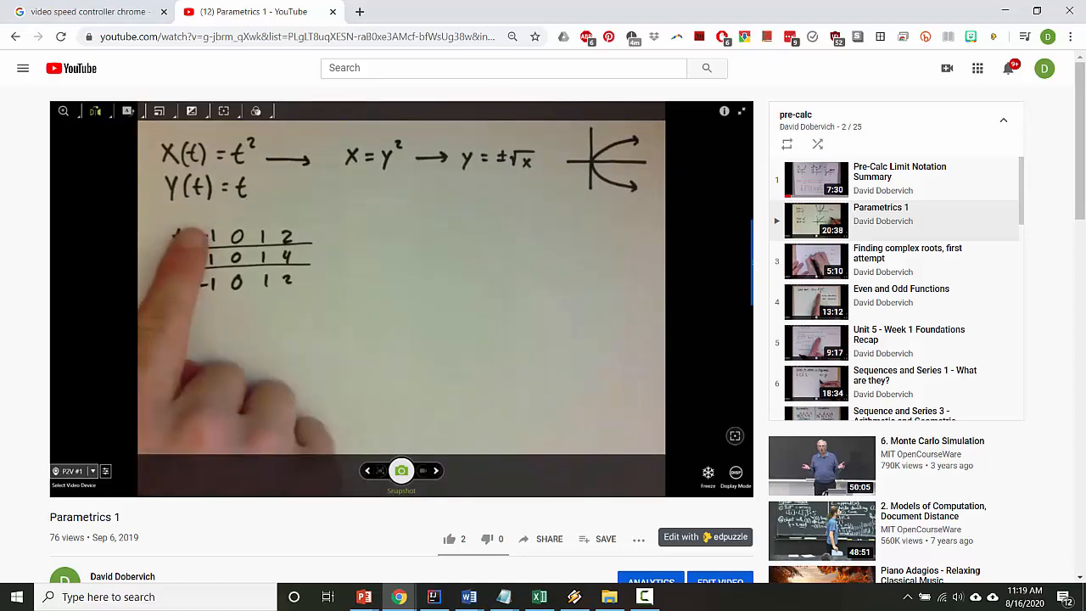
left_click(88, 10)
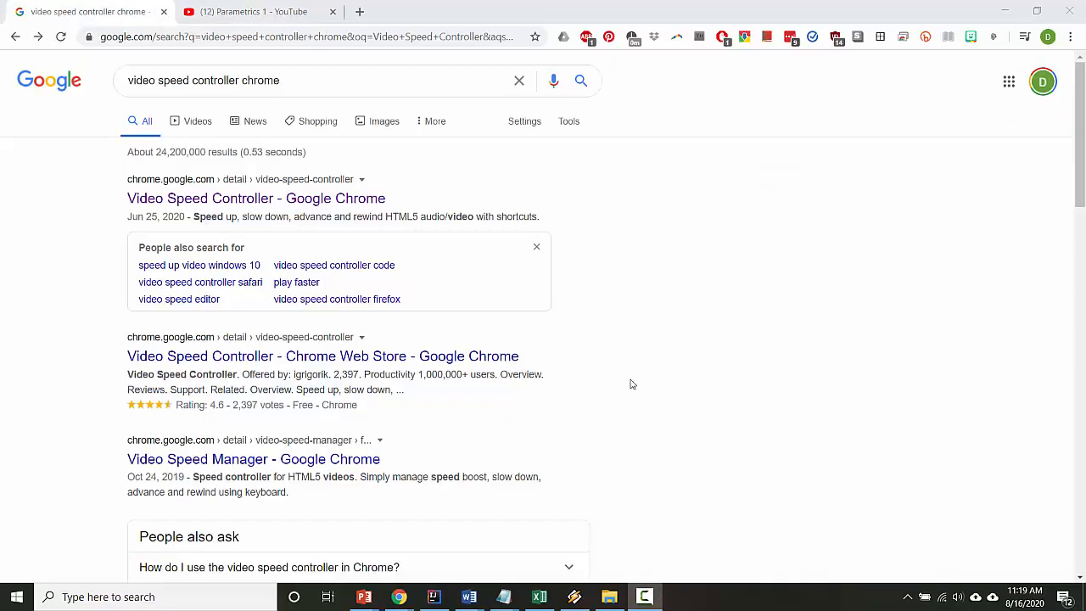
left_click(271, 80)
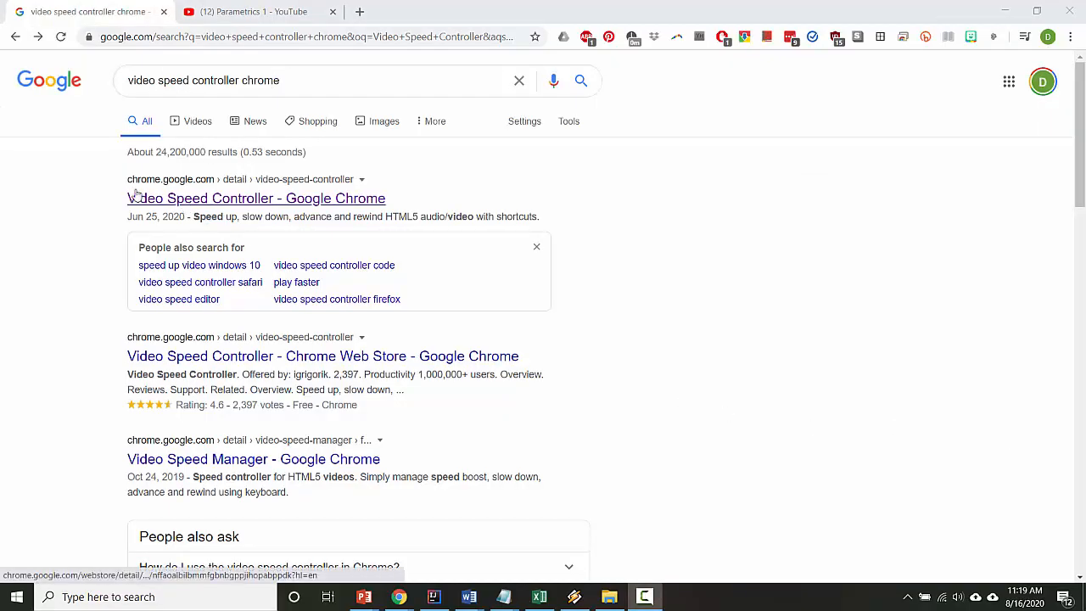
left_click(254, 197)
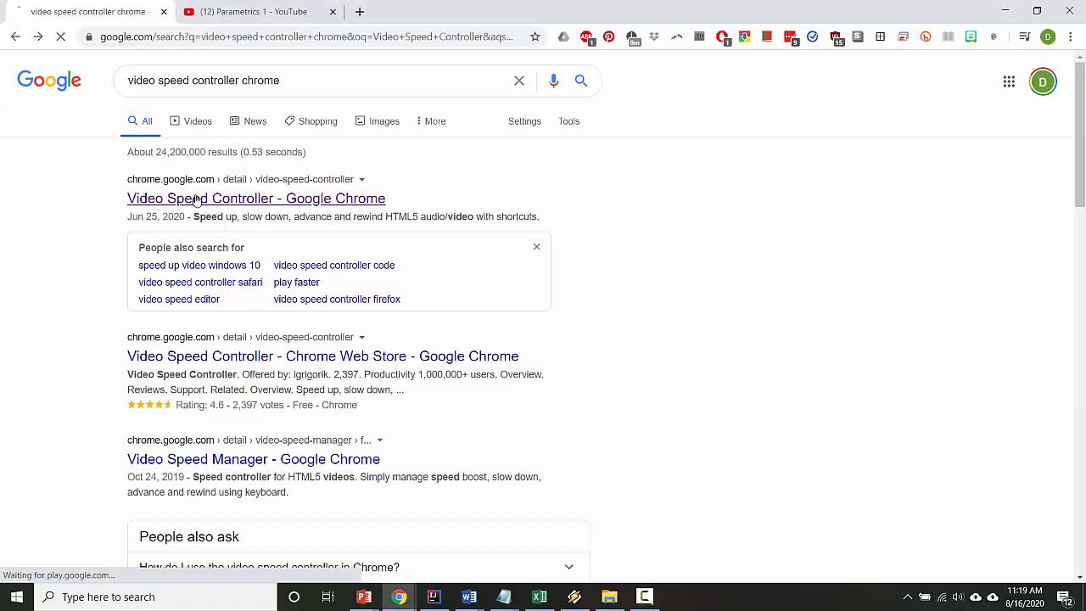
left_click(255, 197)
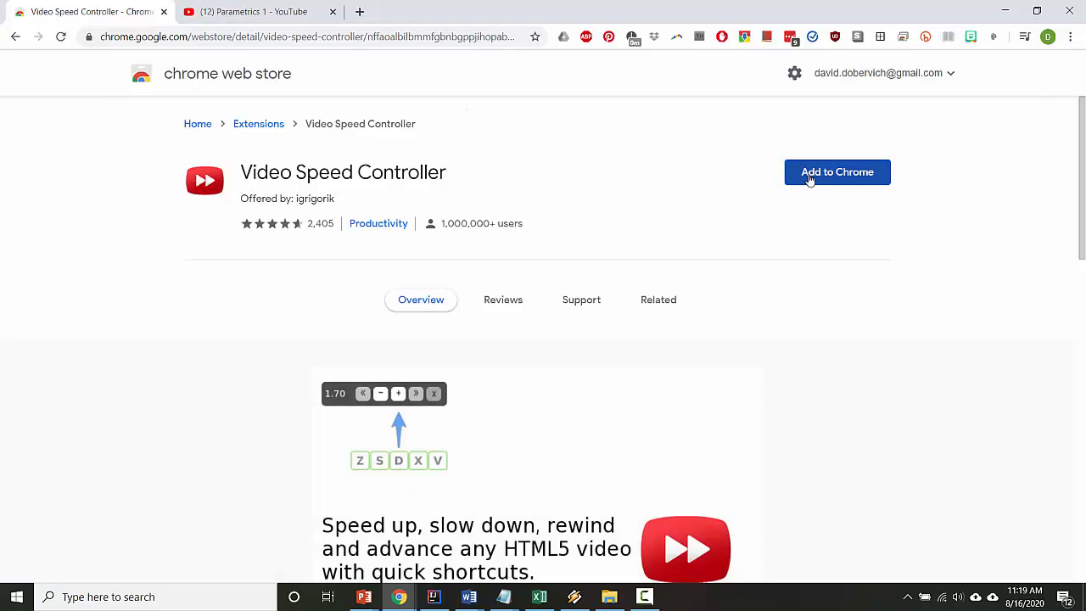
Add Video Speed Controller to Chrome and confirm the 'Add extension' prompt.
left_click(836, 172)
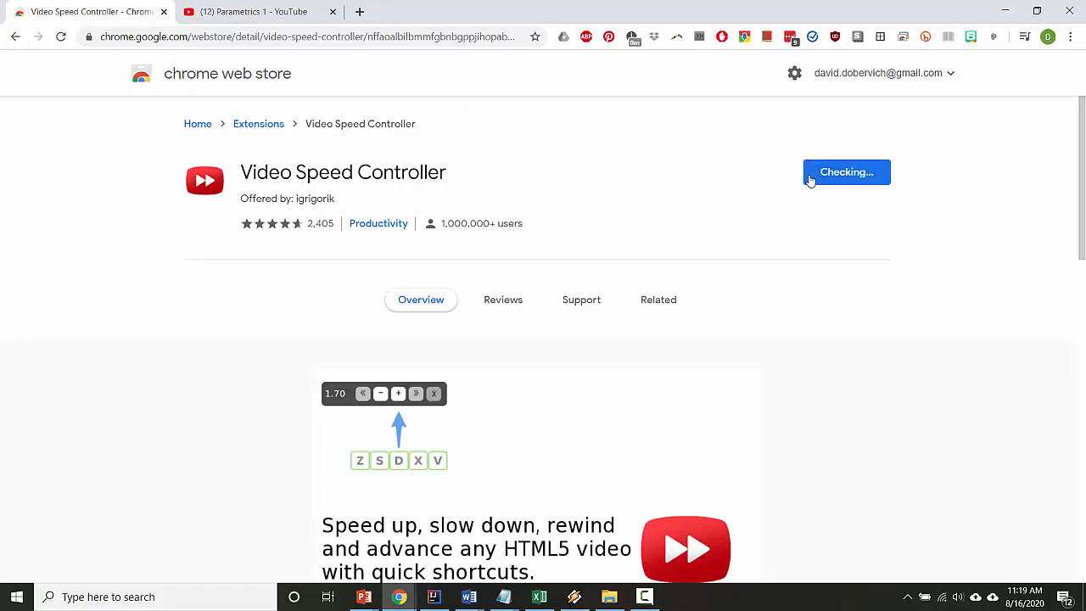
left_click(845, 172)
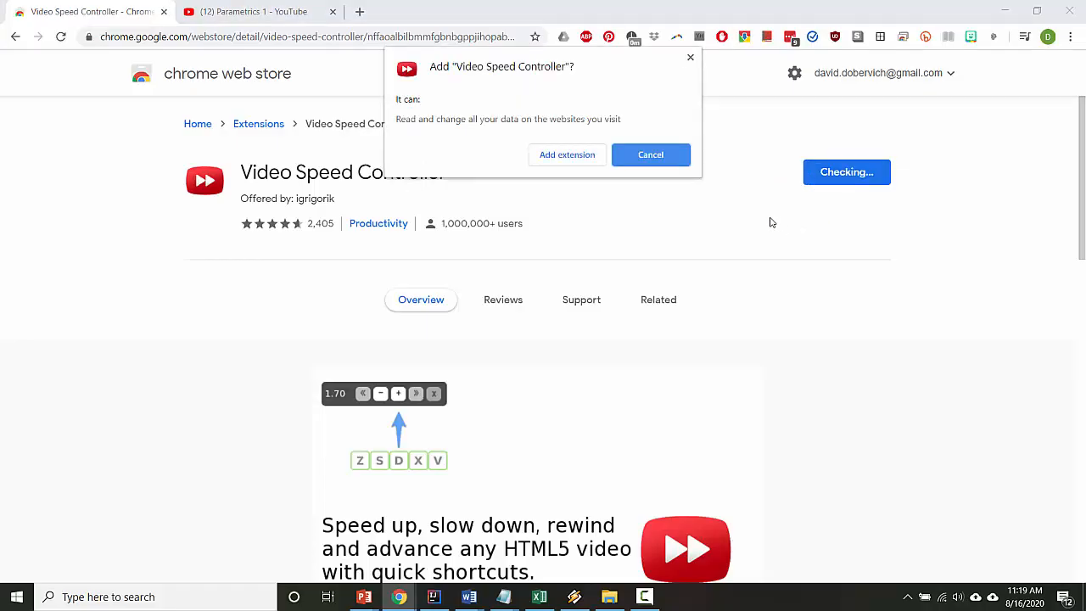
mouse_move(410, 134)
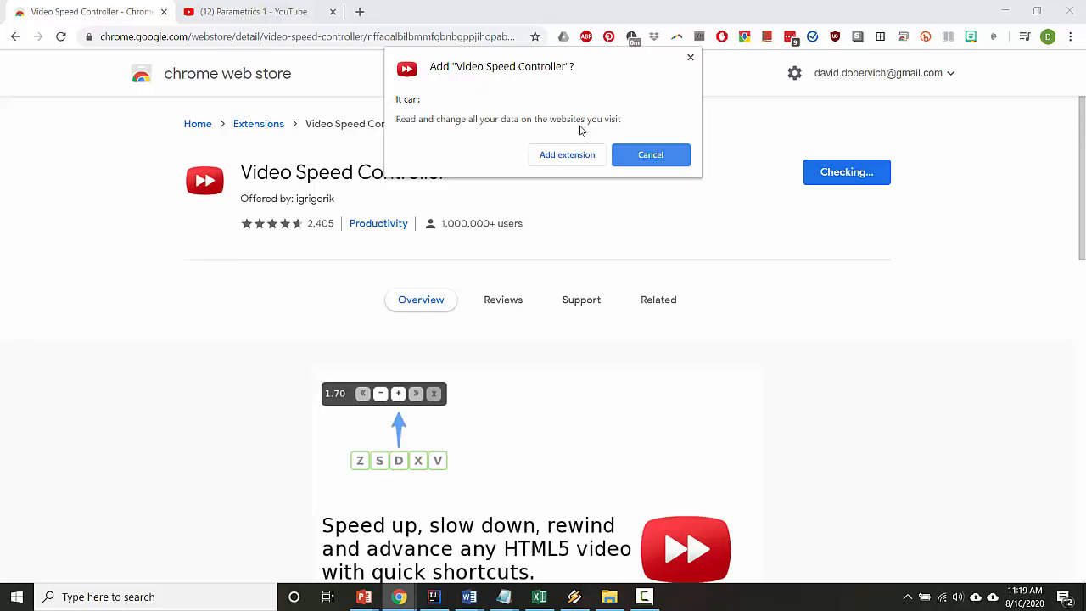
mouse_move(533, 204)
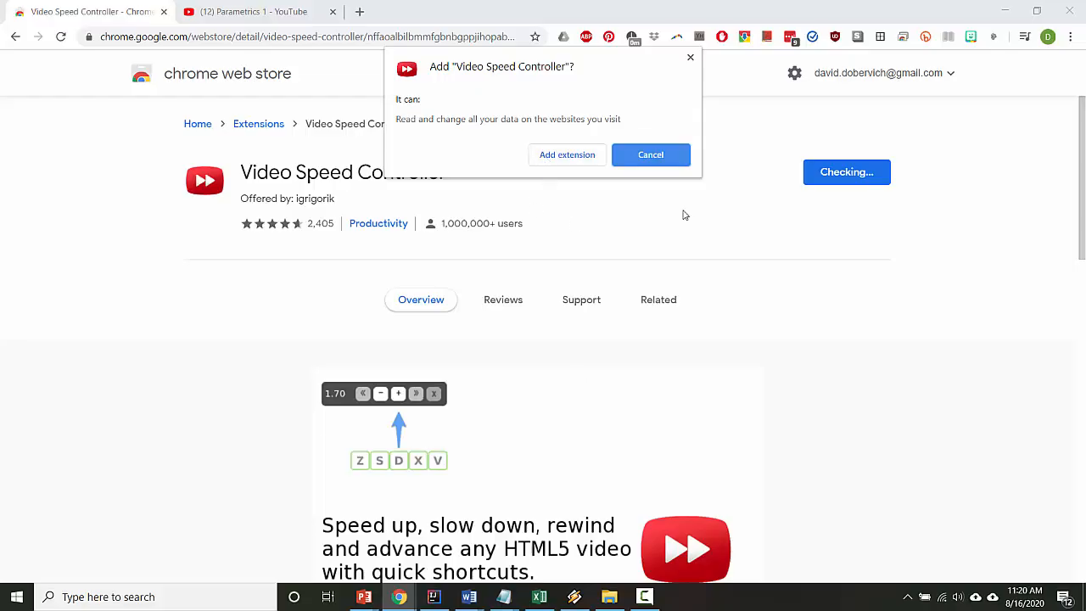
mouse_move(404, 384)
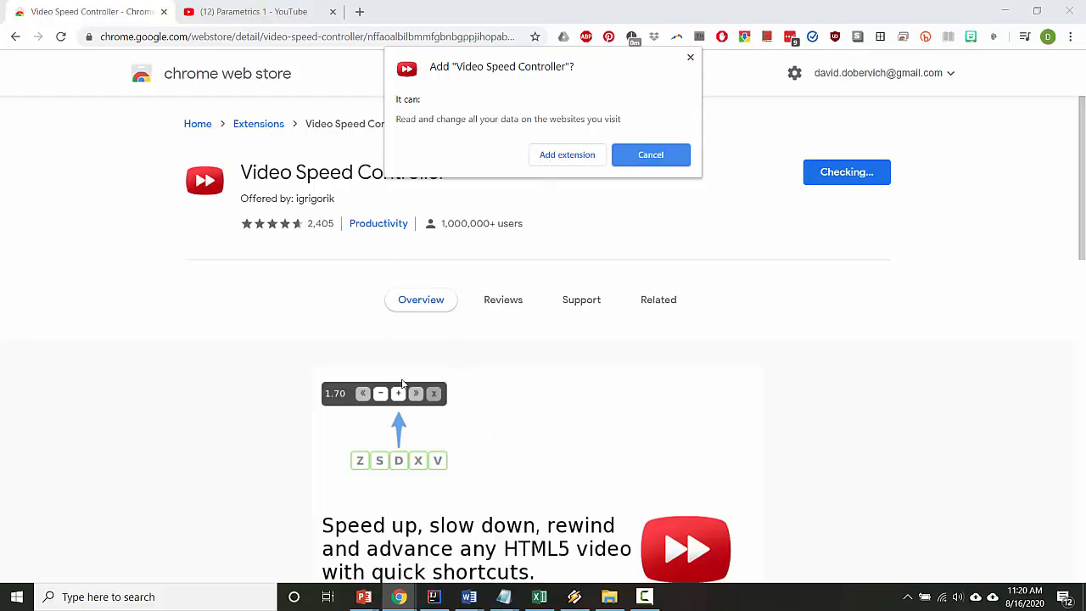
mouse_move(415, 414)
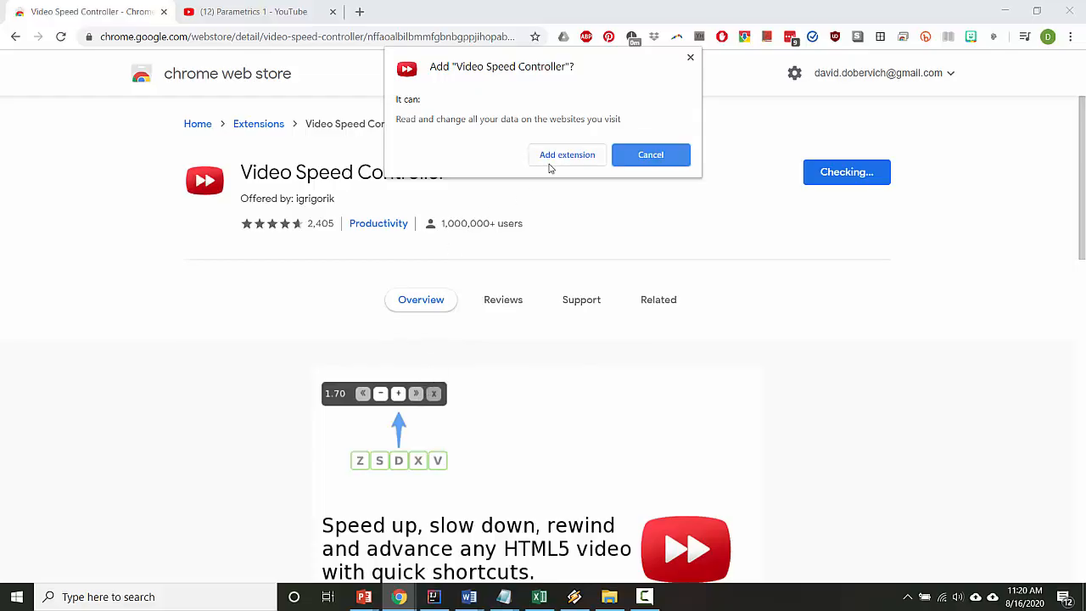
left_click(567, 155)
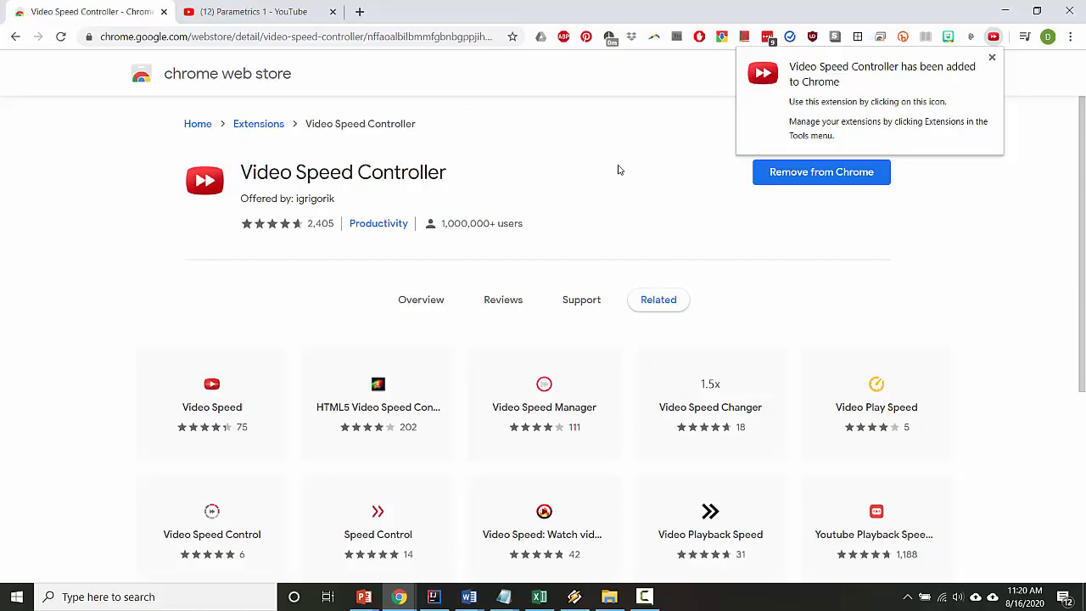
mouse_move(692, 156)
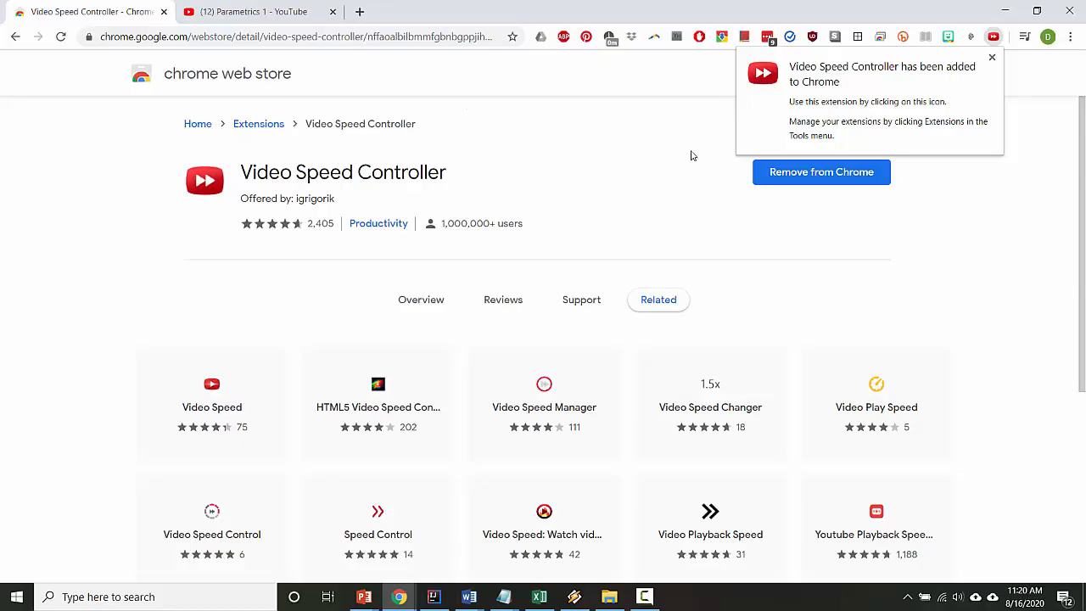
mouse_move(865, 100)
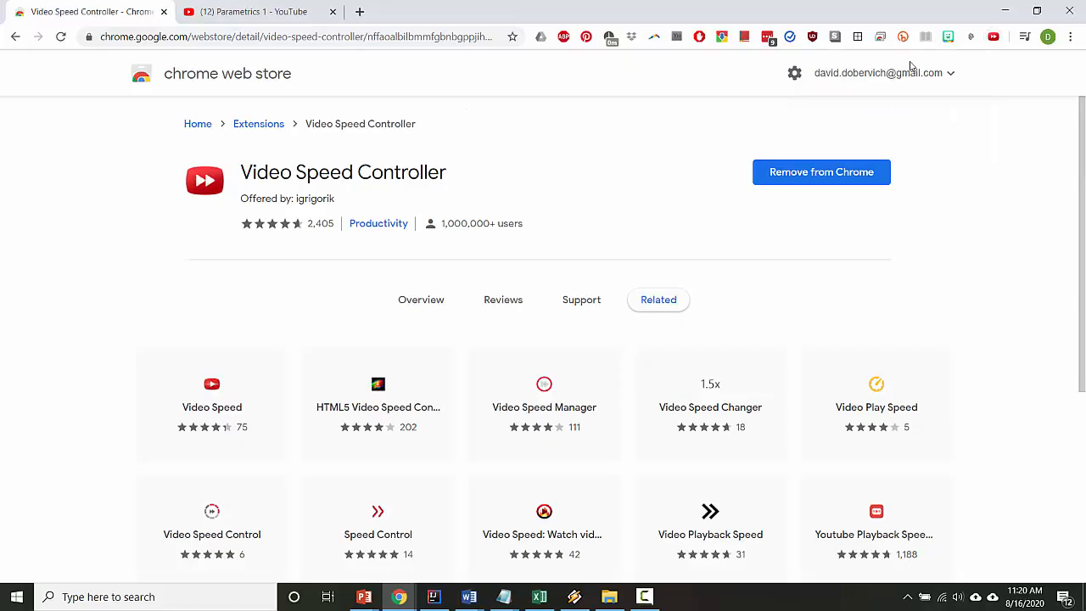
mouse_move(988, 42)
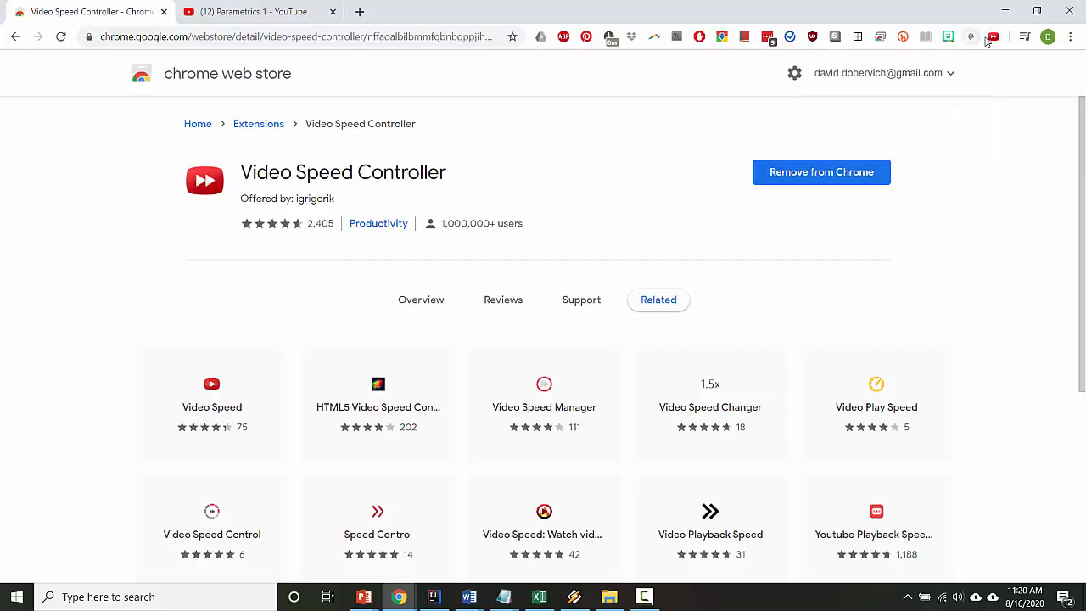
mouse_move(993, 38)
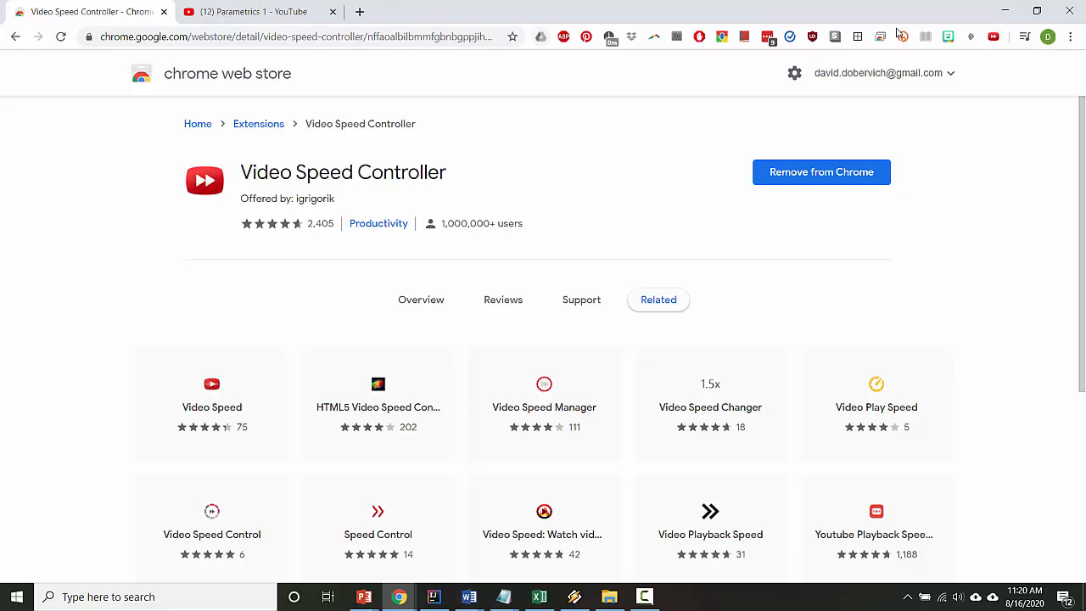
mouse_move(986, 81)
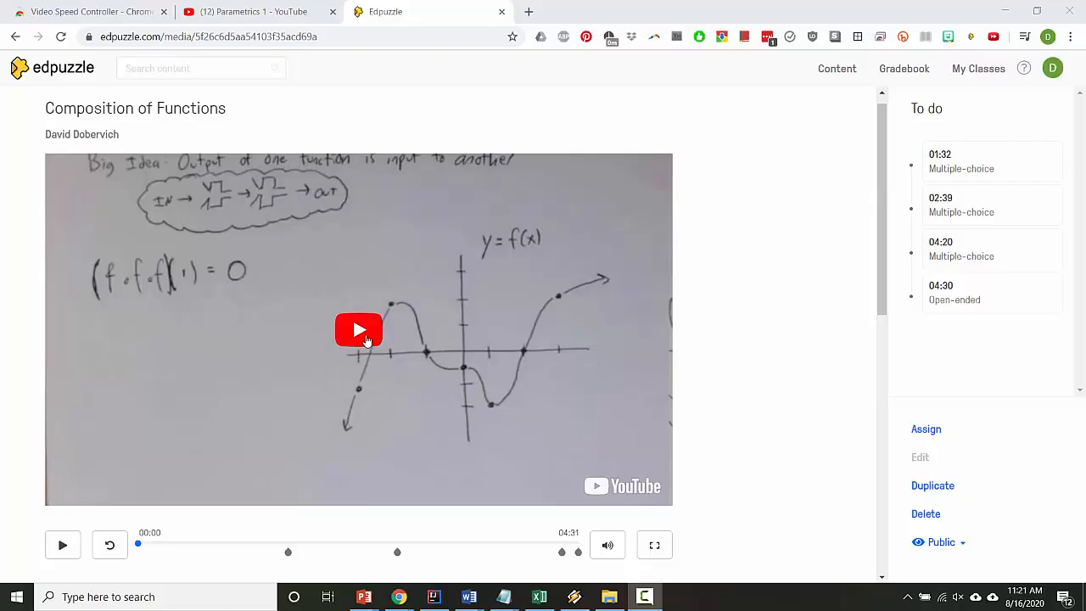
Play the Composition of Functions video and bring up the Video Speed Controller extension menu.
left_click(358, 329)
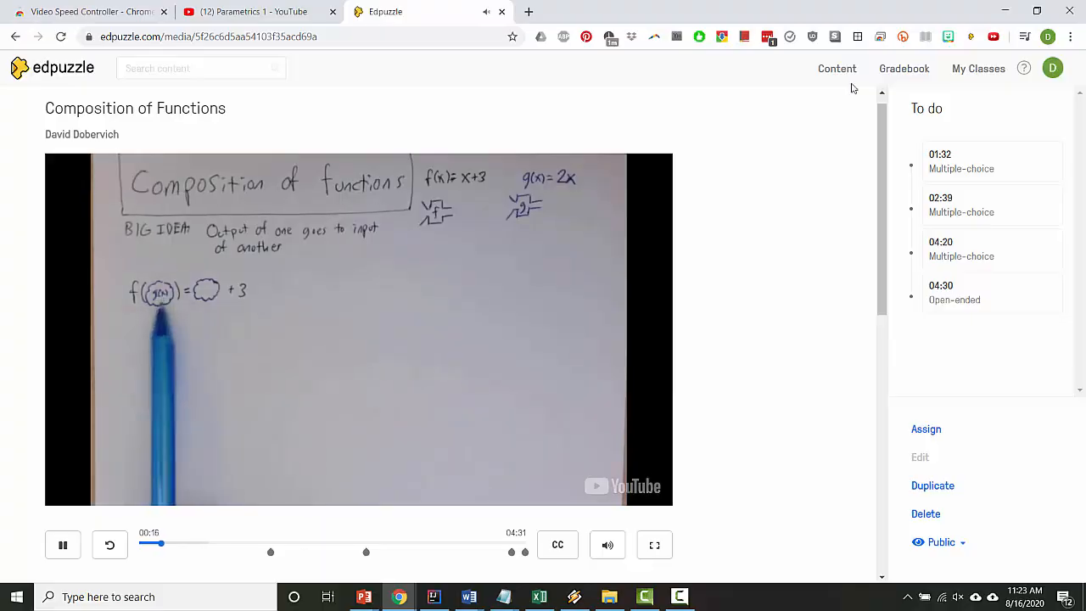
mouse_move(995, 38)
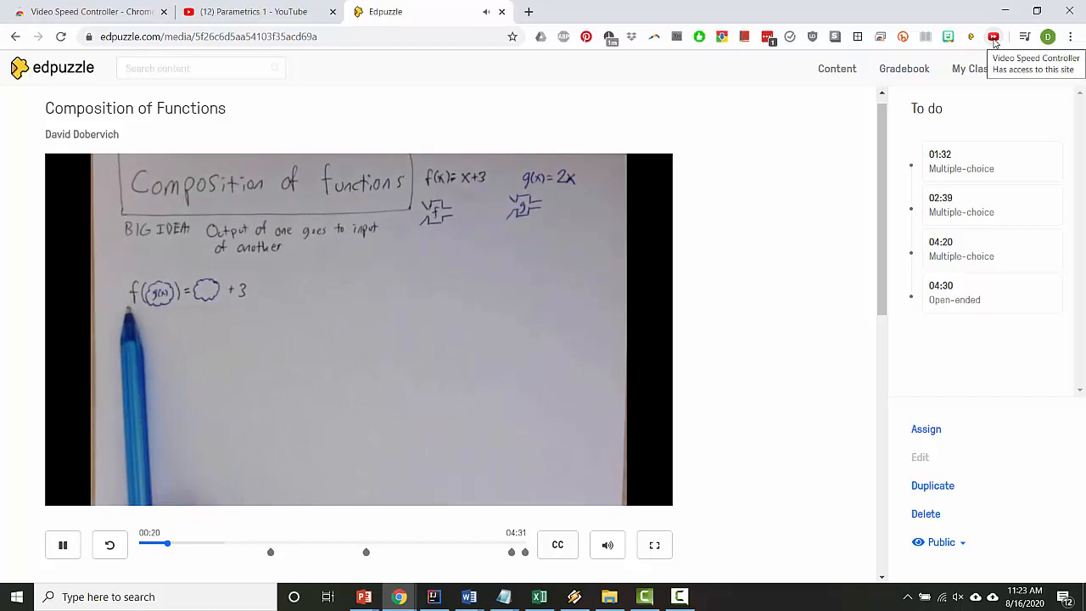
left_click(994, 38)
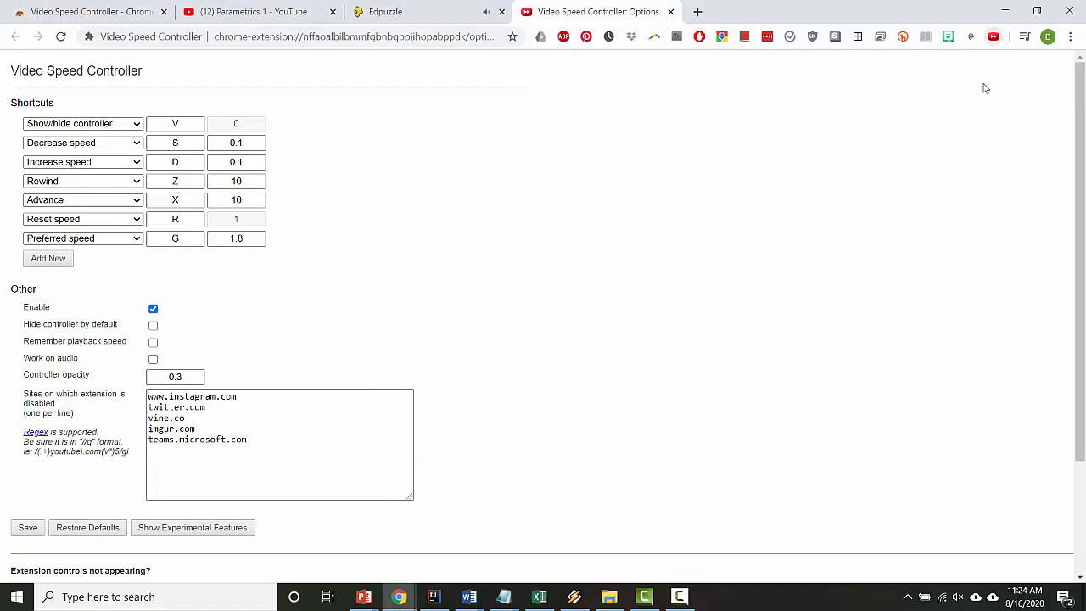
Review the Decrease and Increase speed step values unchanged, then start a new Google tab.
left_click(175, 142)
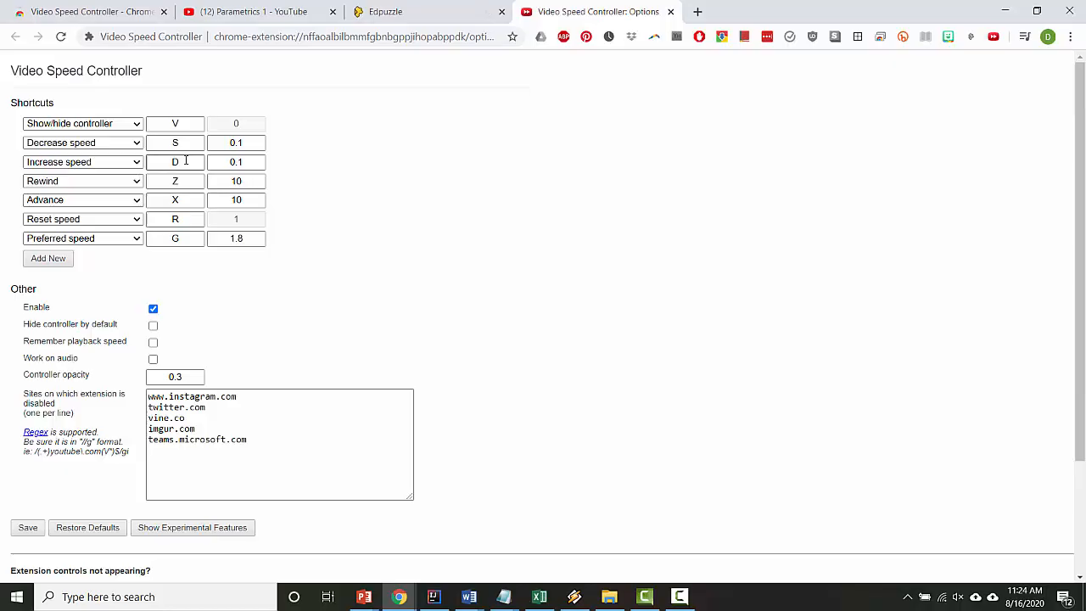
left_click(236, 142)
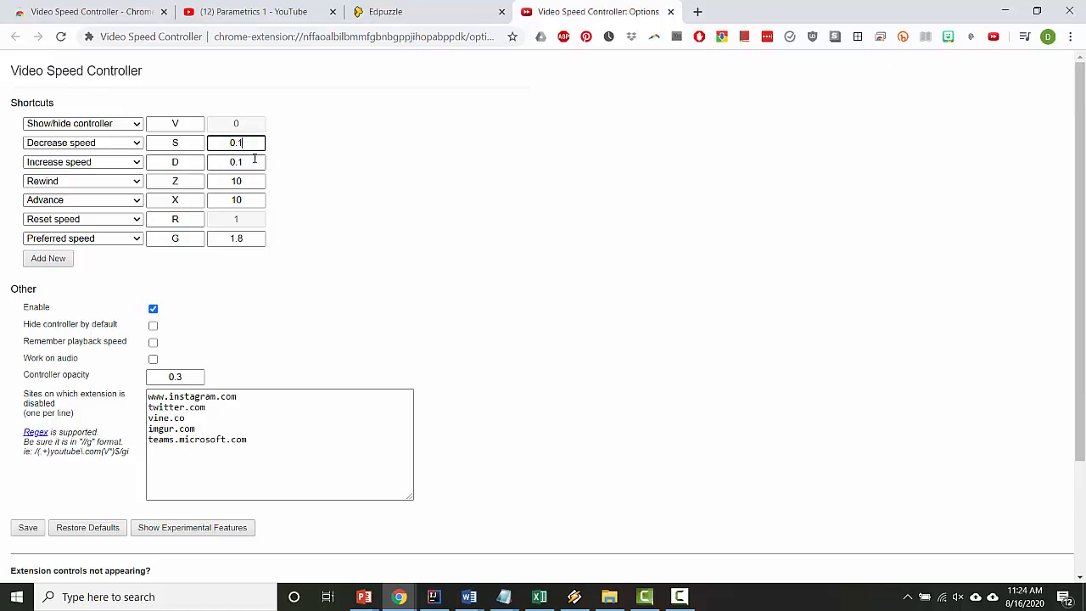
left_click(236, 163)
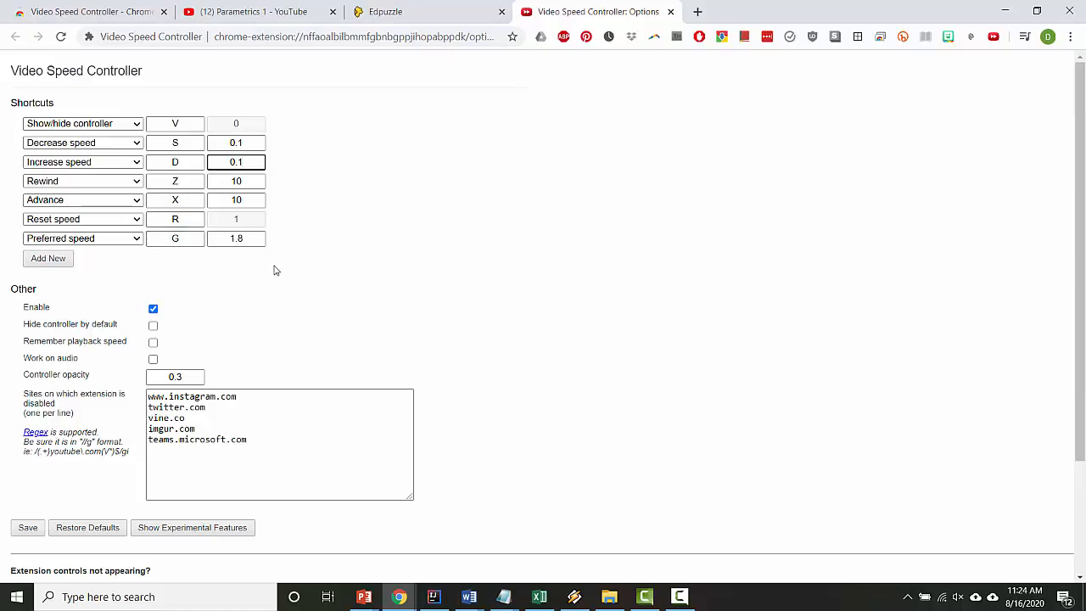
left_click(416, 10)
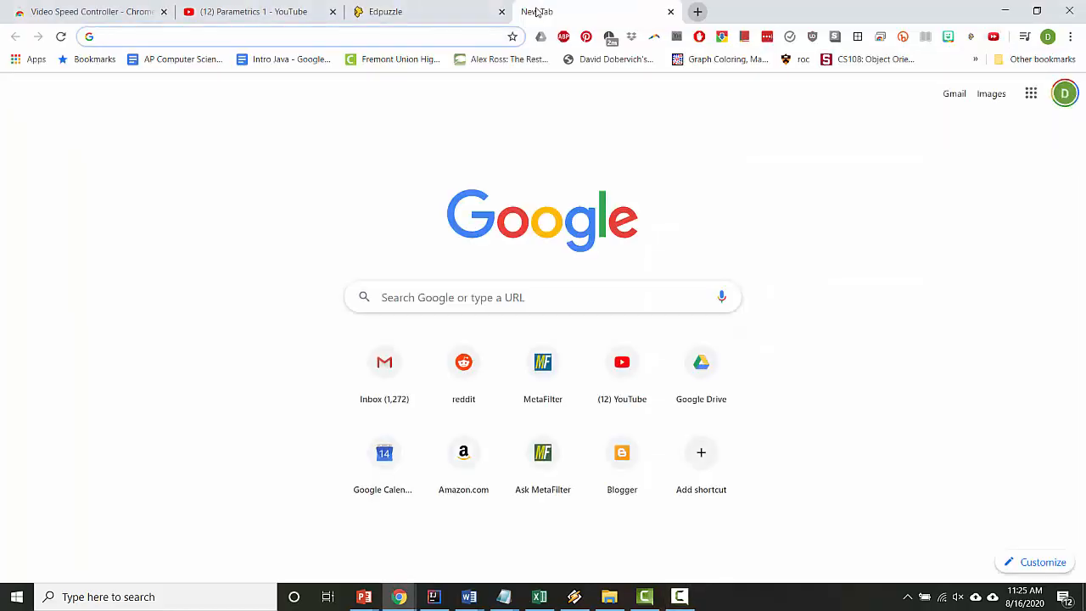
Search "can't see extensions in chrome" and reach the Chrome Community thread on missing extensions.
type("can't see extensions in chrome")
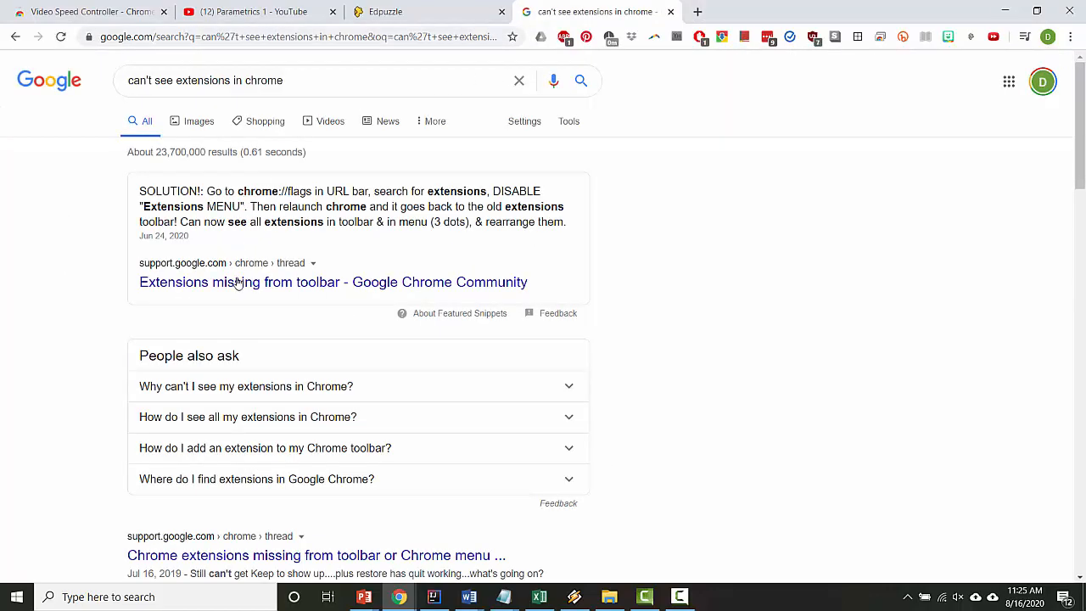
left_click(333, 282)
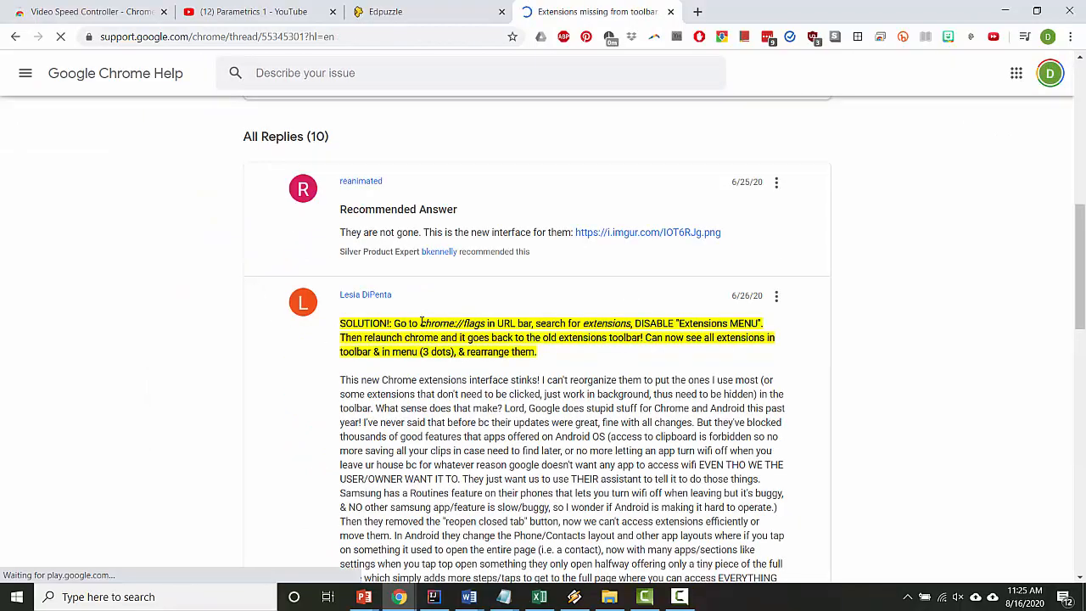
double_click(451, 323)
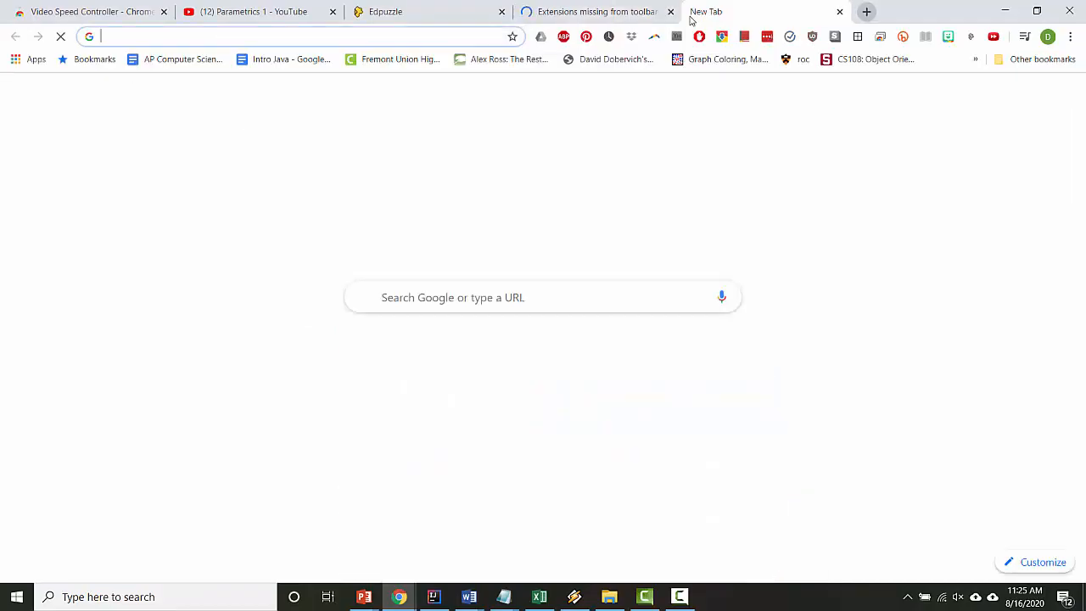
Go to chrome://flags and filter the flags list by 'extensions'.
left_click(590, 11)
type("chrome://flags")
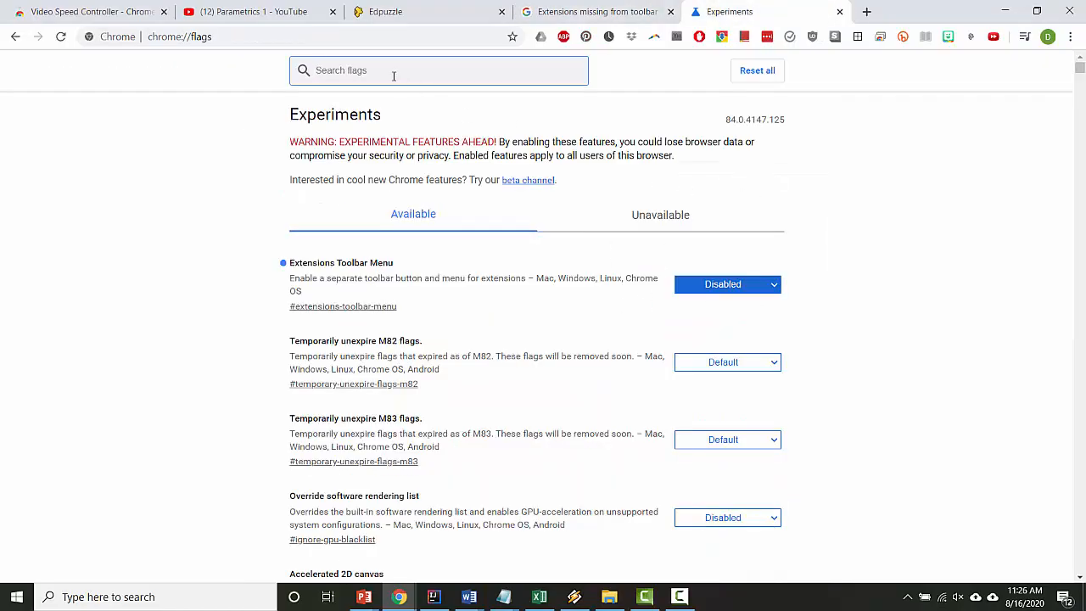
type("parametric")
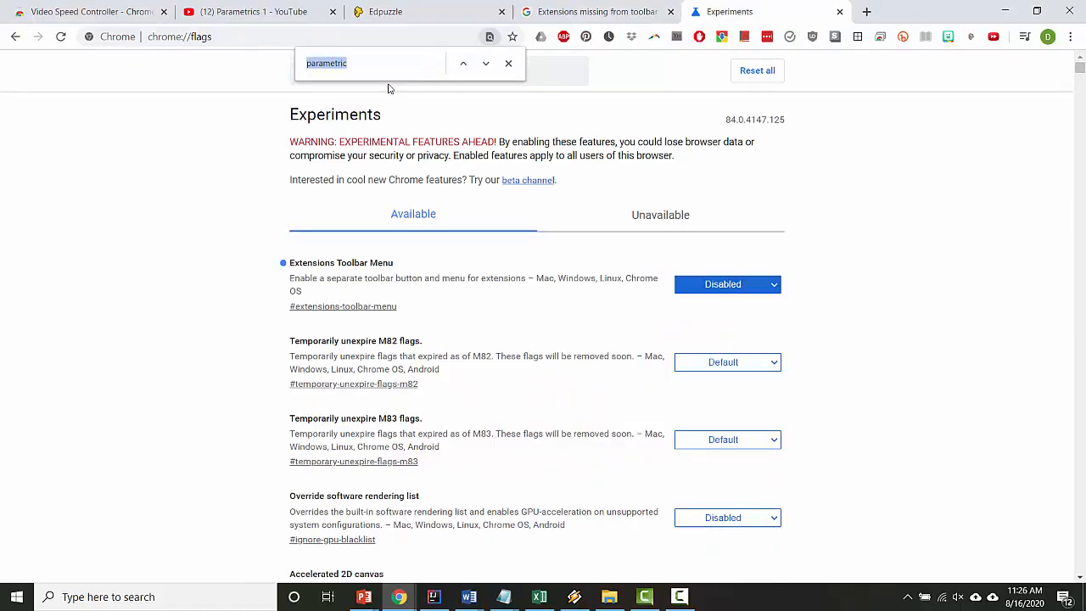
type("extensions")
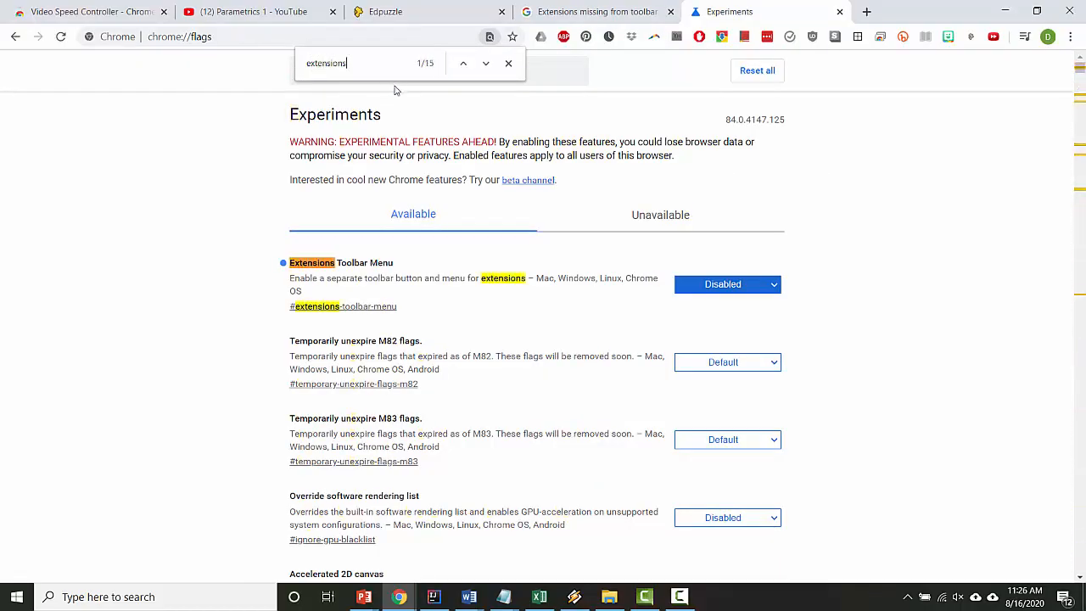
left_click(509, 63)
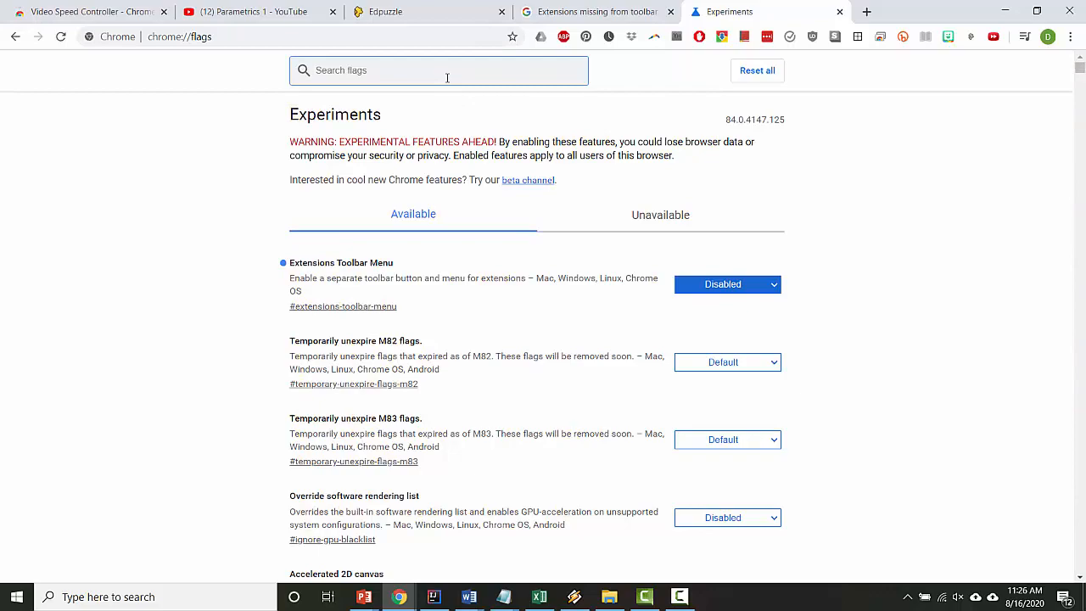
type("e")
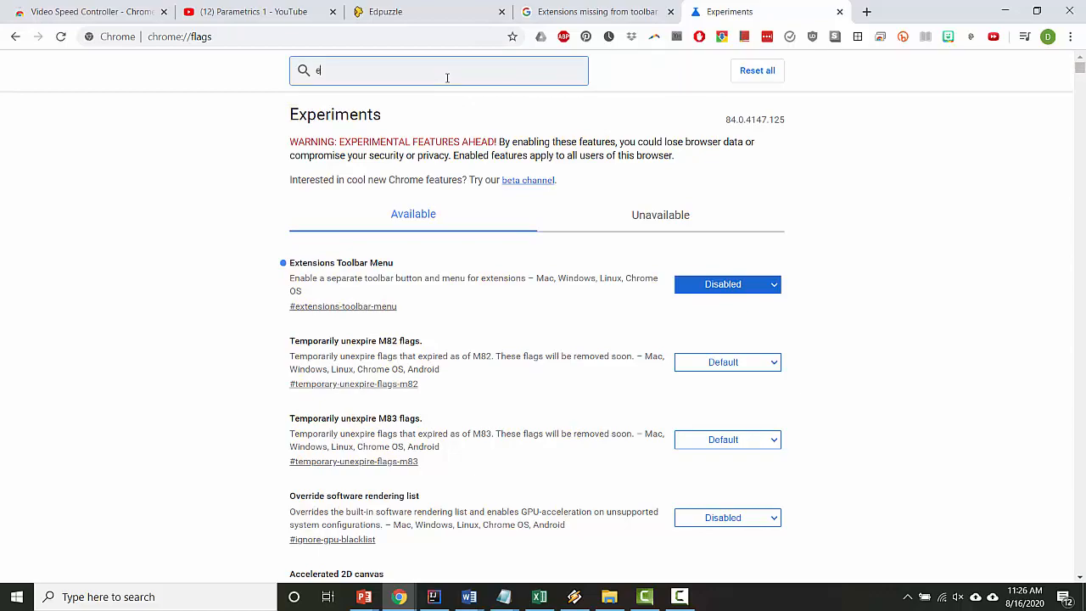
type("xtensions")
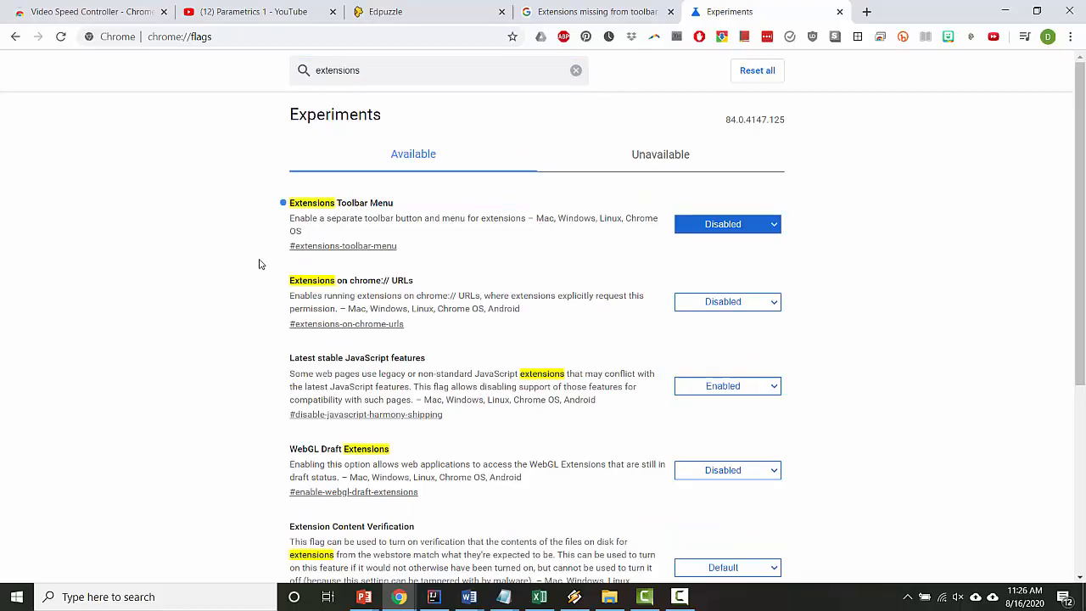
Locate the Extensions Toolbar Menu flag, set it to Disabled, and return to the help thread.
key("ctrl+f")
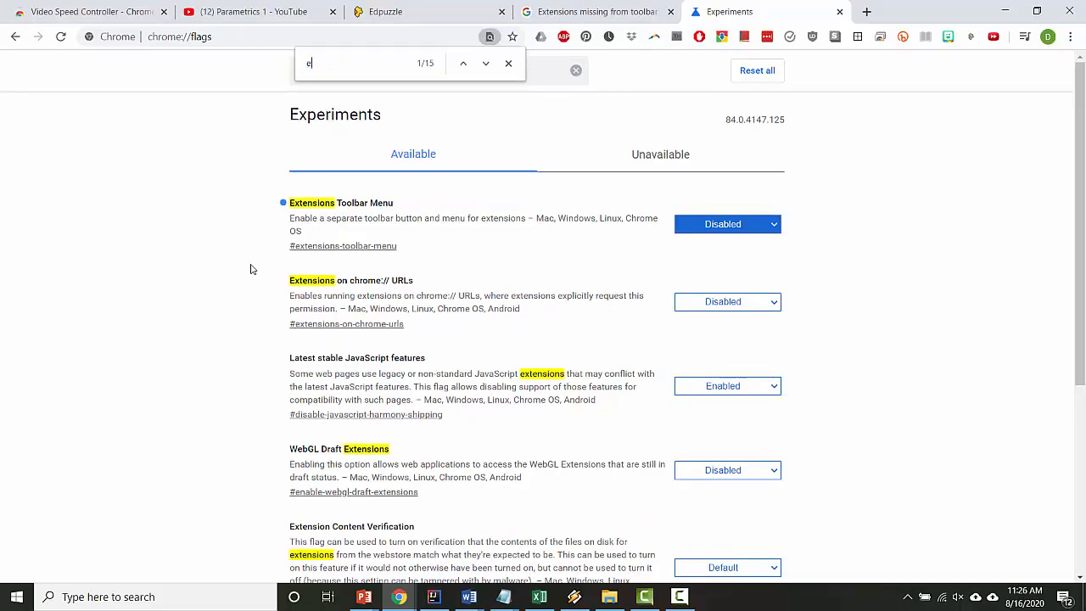
type("xtensions me")
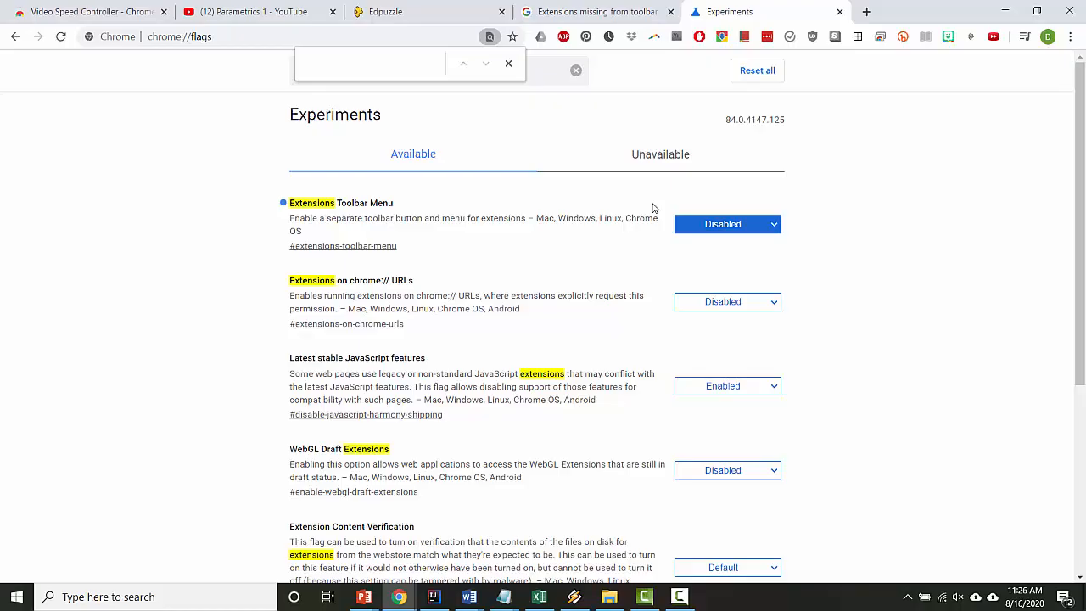
left_click(726, 224)
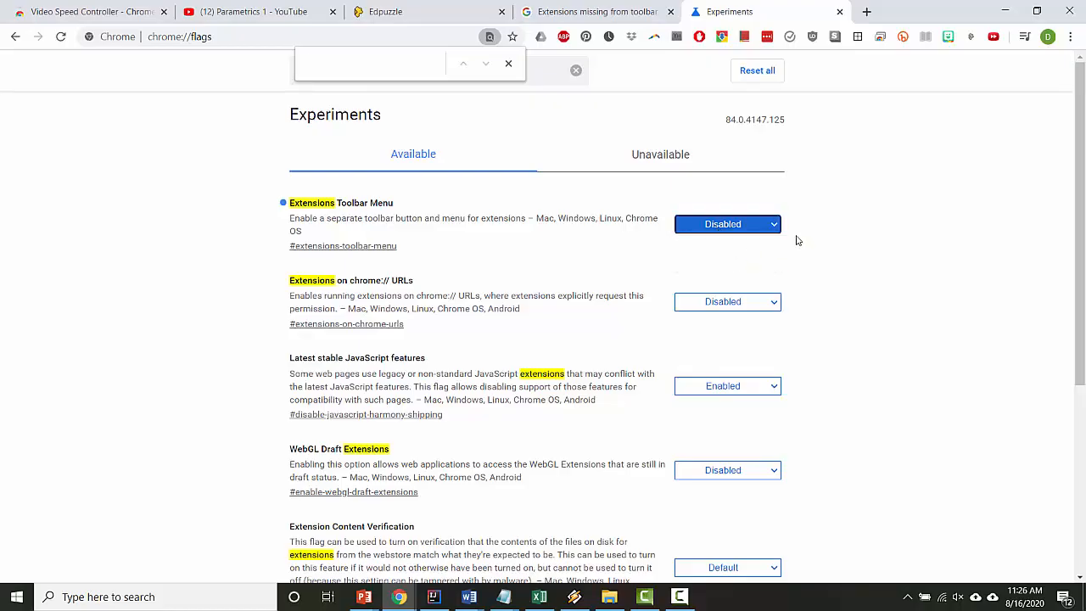
type("extensions")
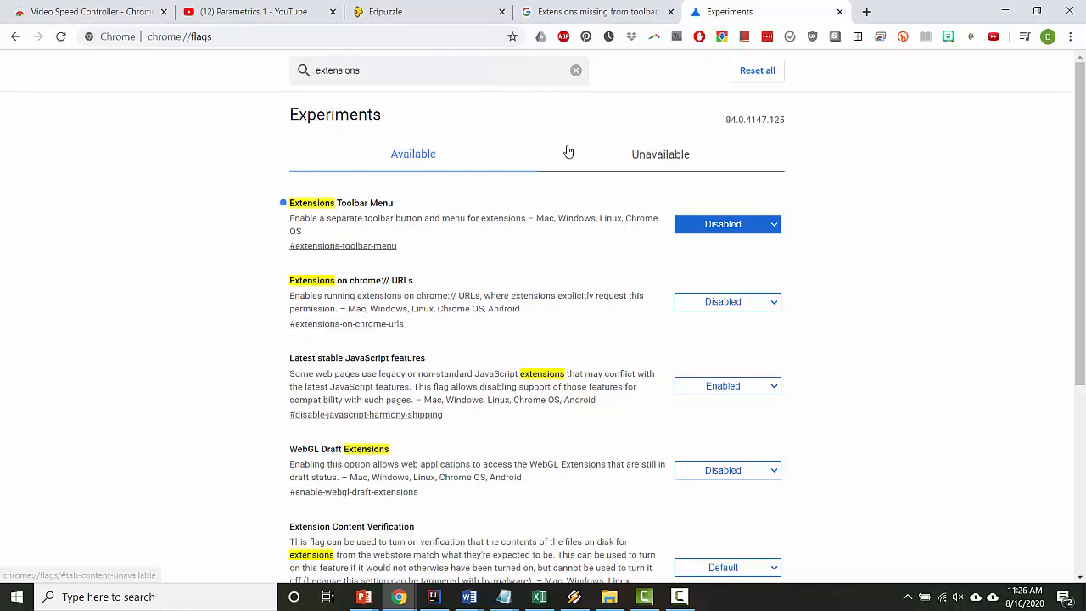
left_click(659, 152)
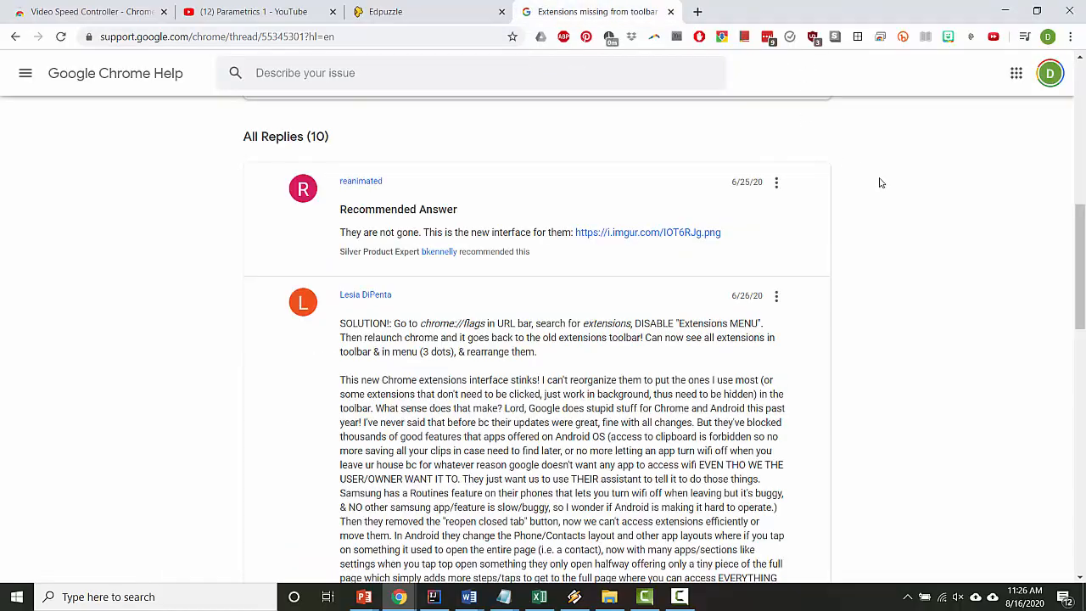
mouse_move(994, 38)
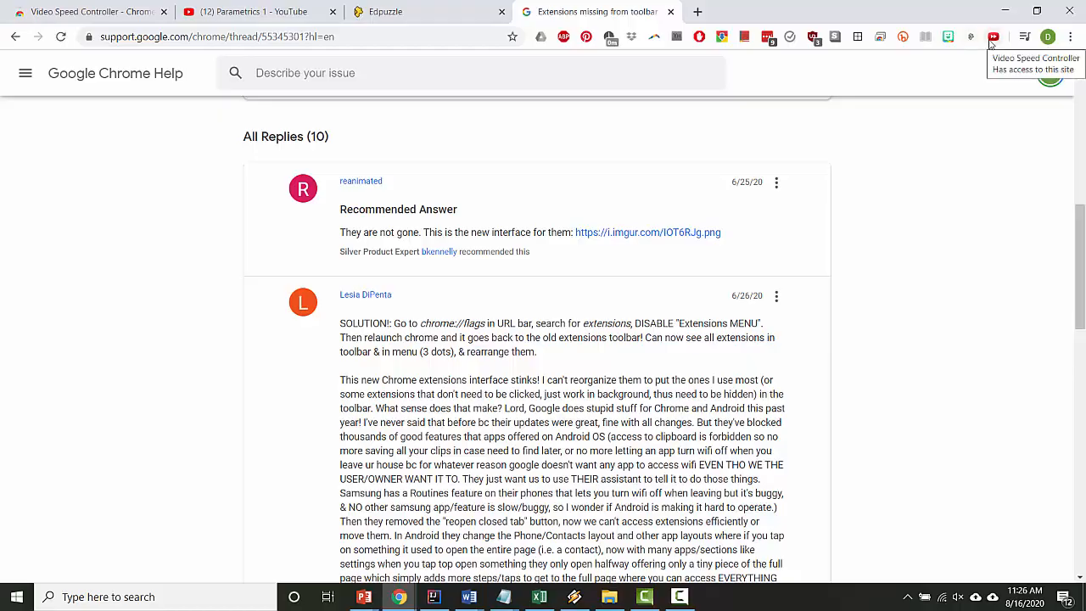